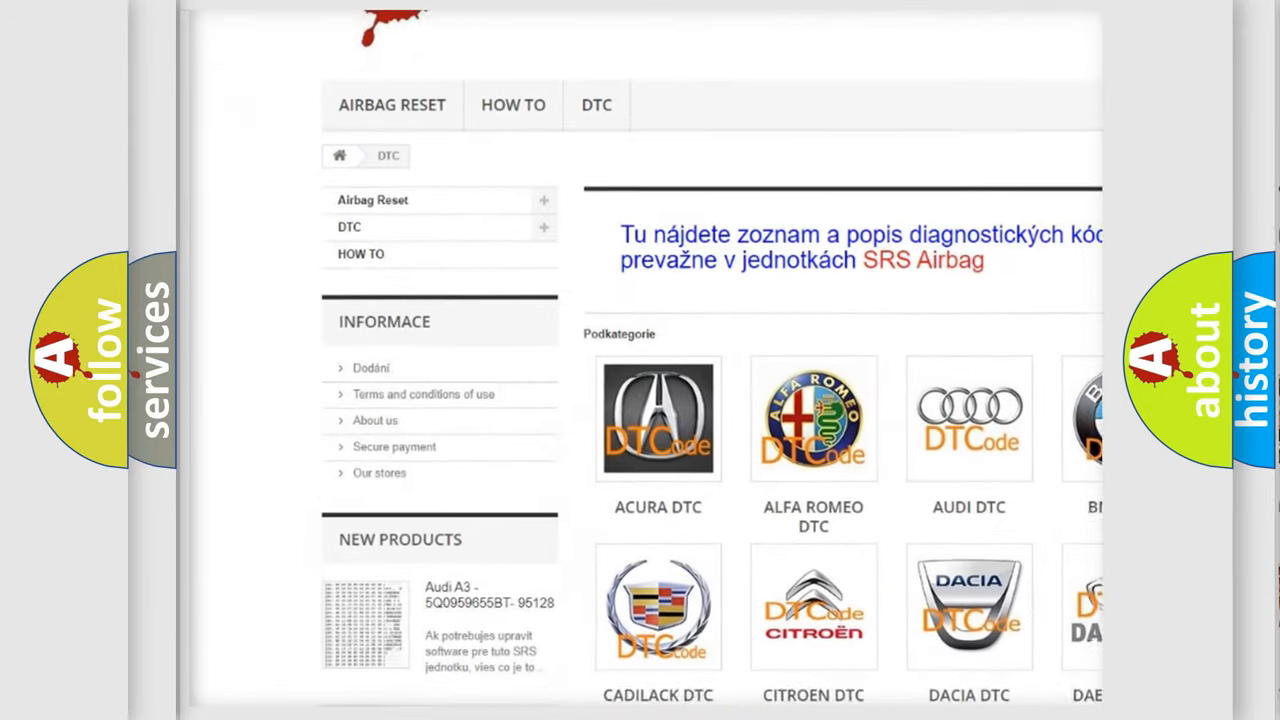
scroll("down", 3)
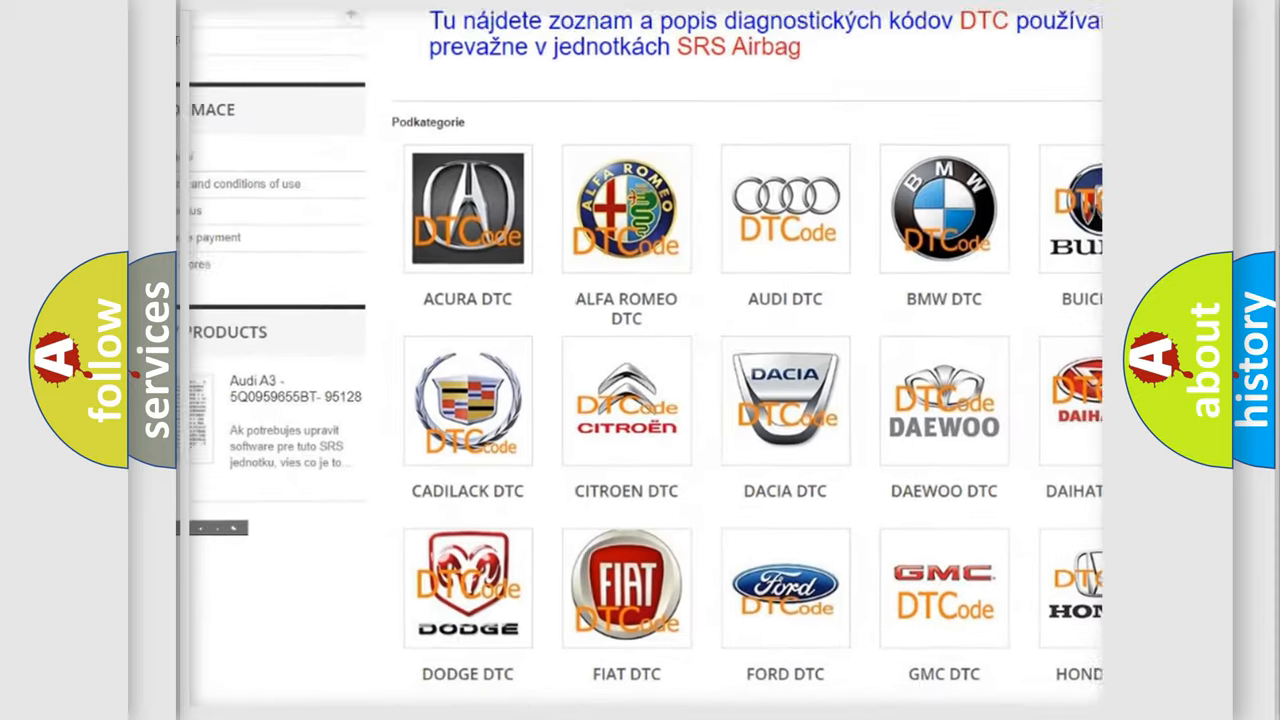
scroll("down", 3)
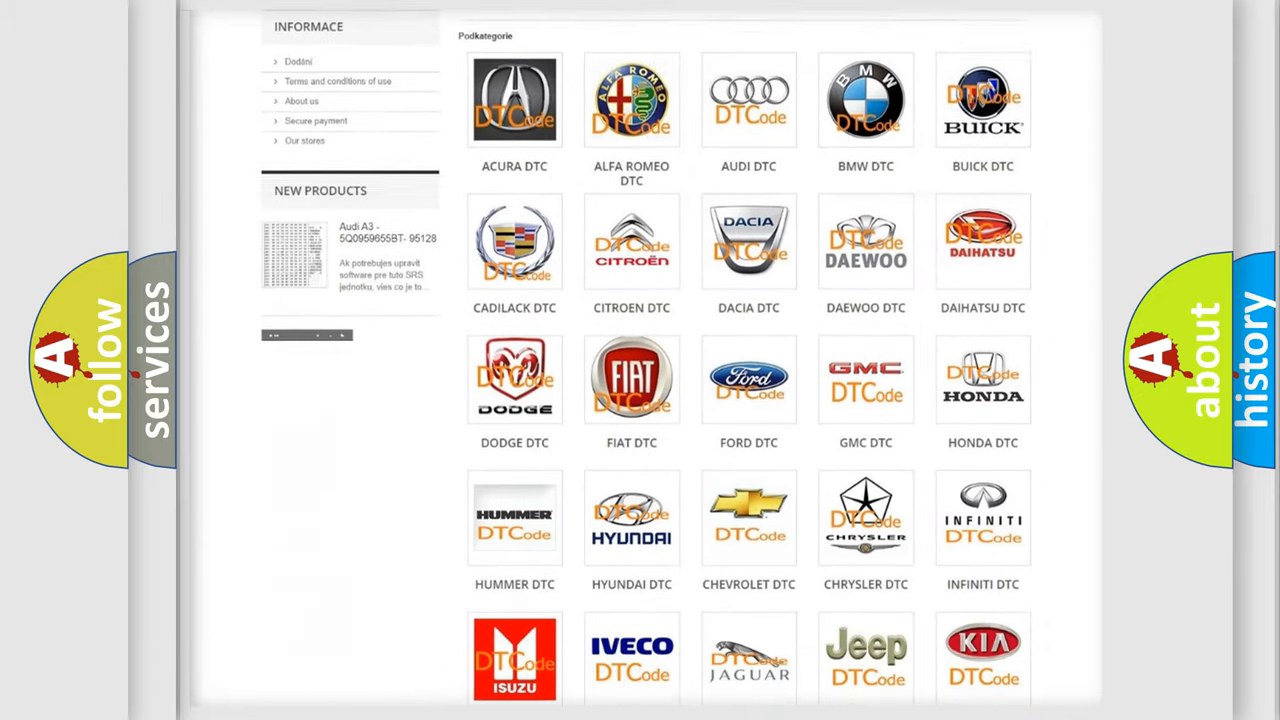
scroll("down", 3)
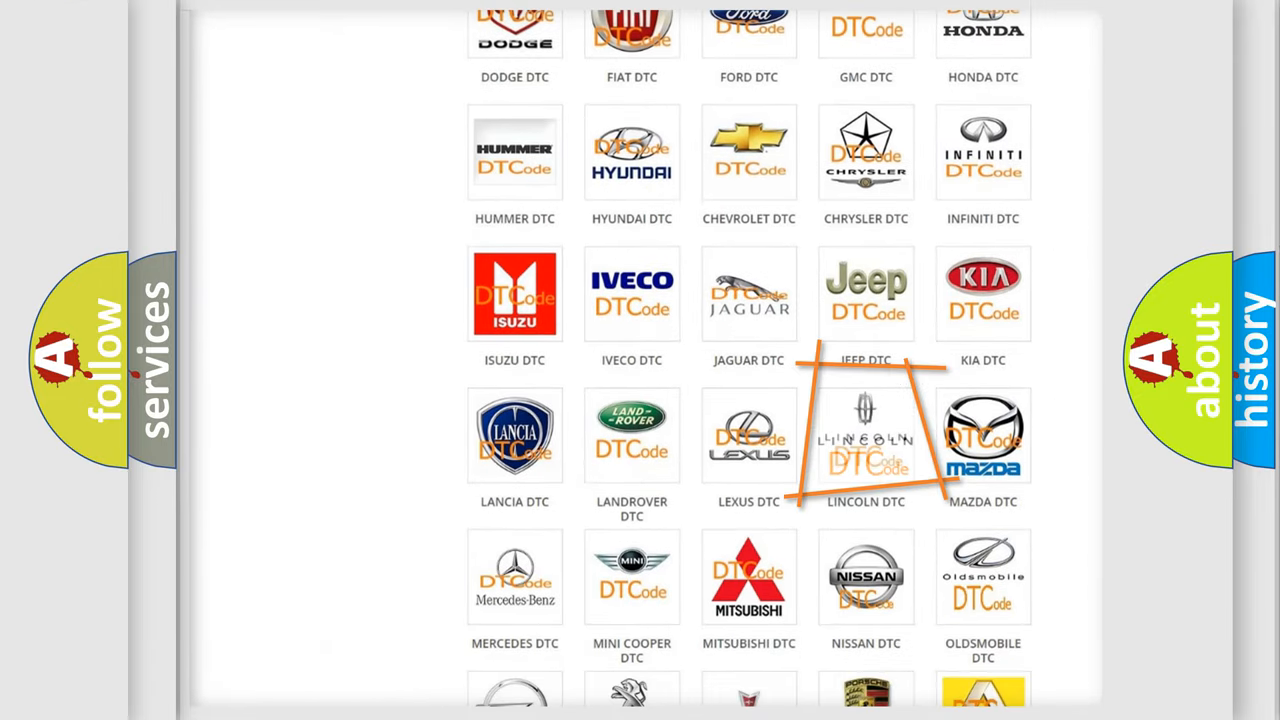